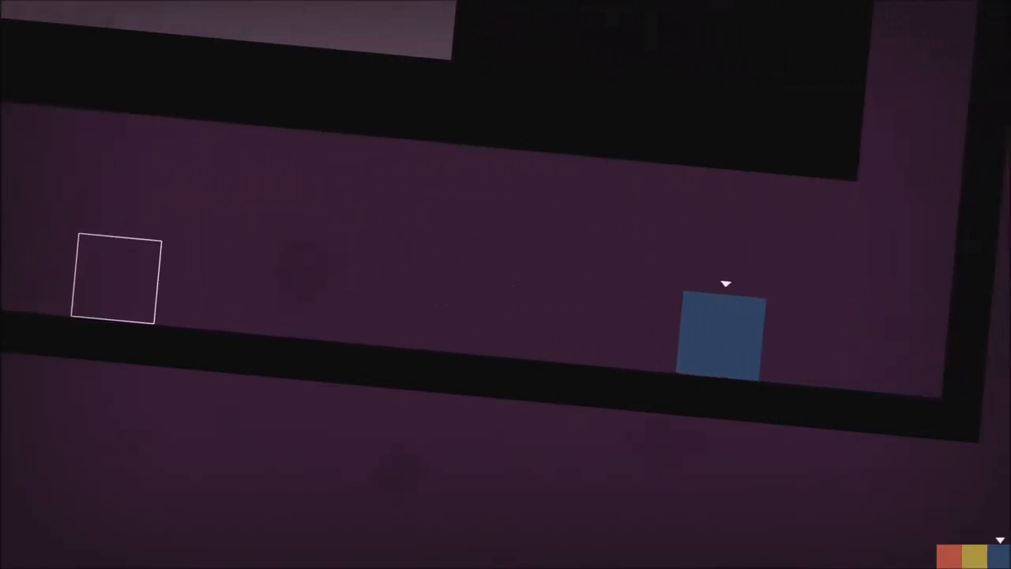
{"action": "scroll", "scroll_direction": "left", "scroll_amount": 3}
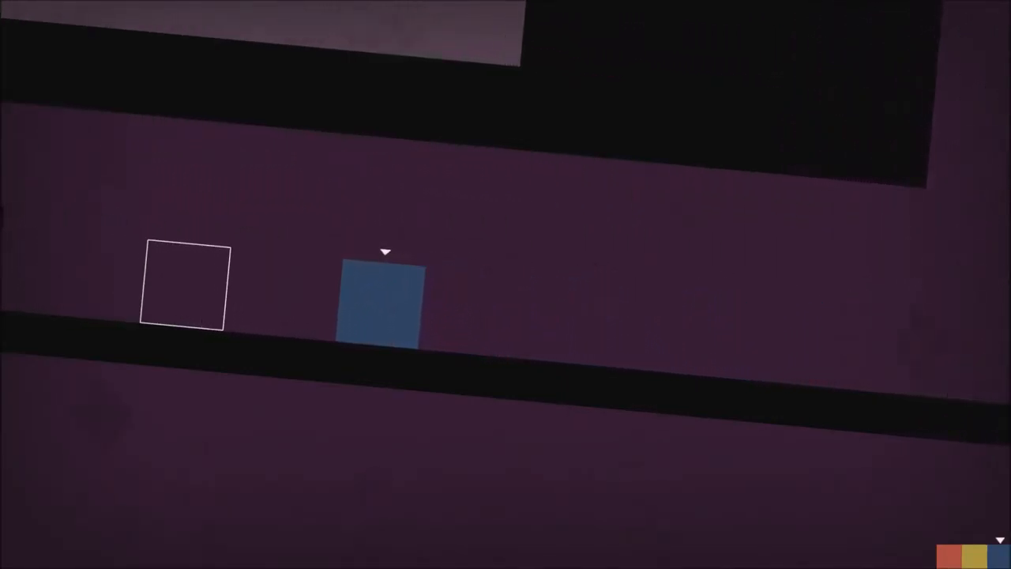